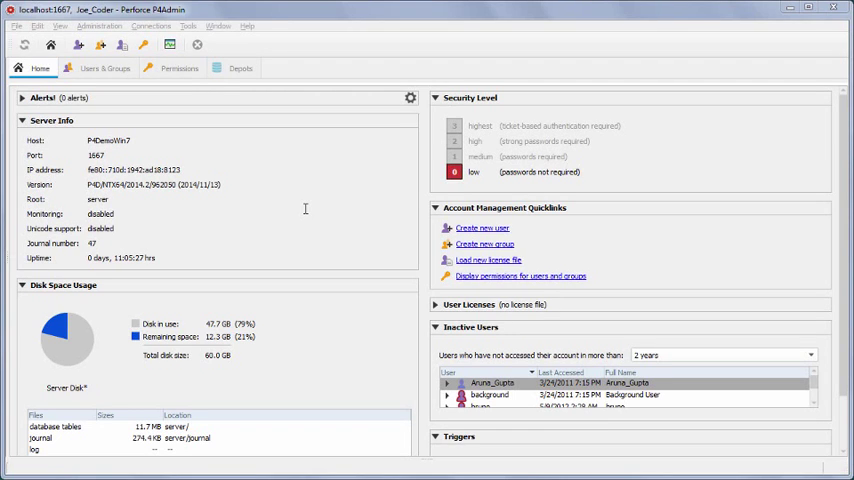
mouse_move(430, 278)
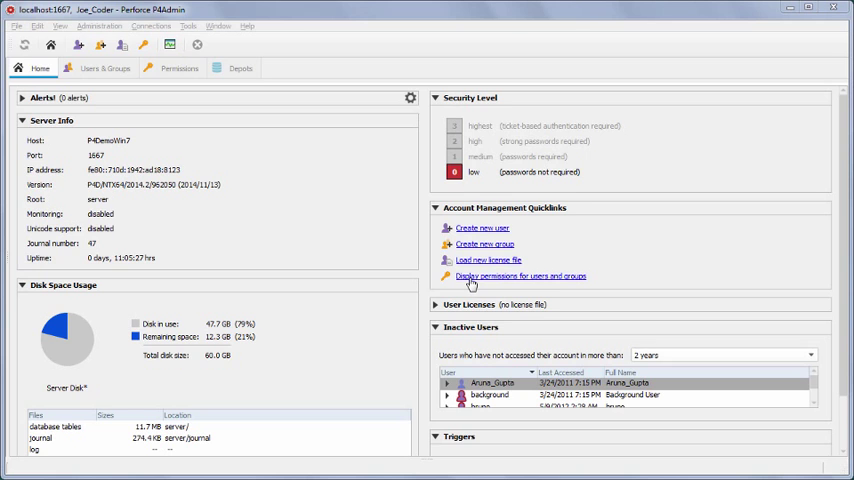
mouse_move(196, 84)
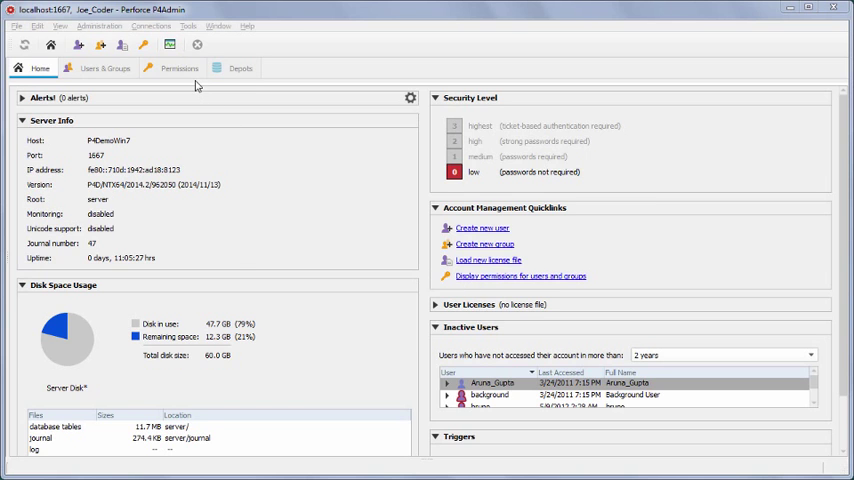
left_click(180, 68)
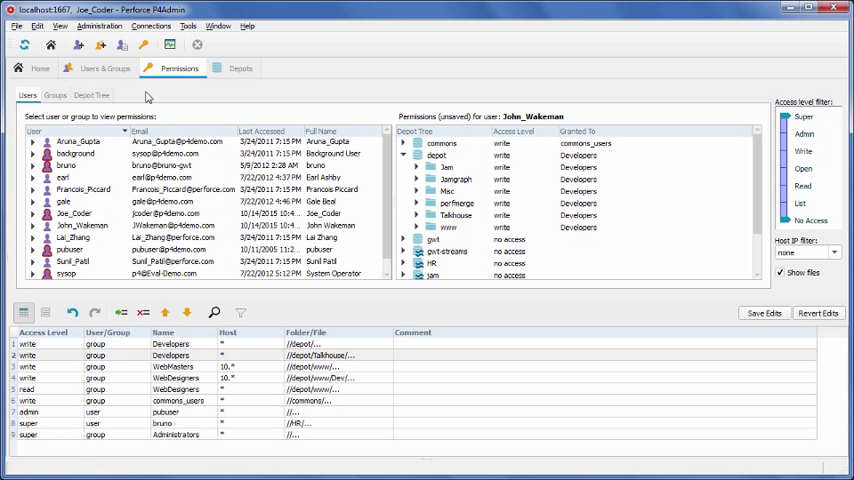
left_click(56, 96)
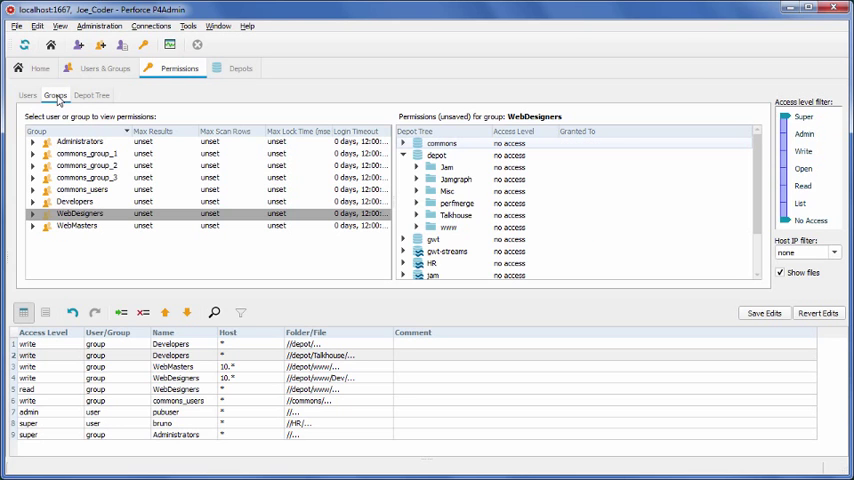
left_click(28, 96)
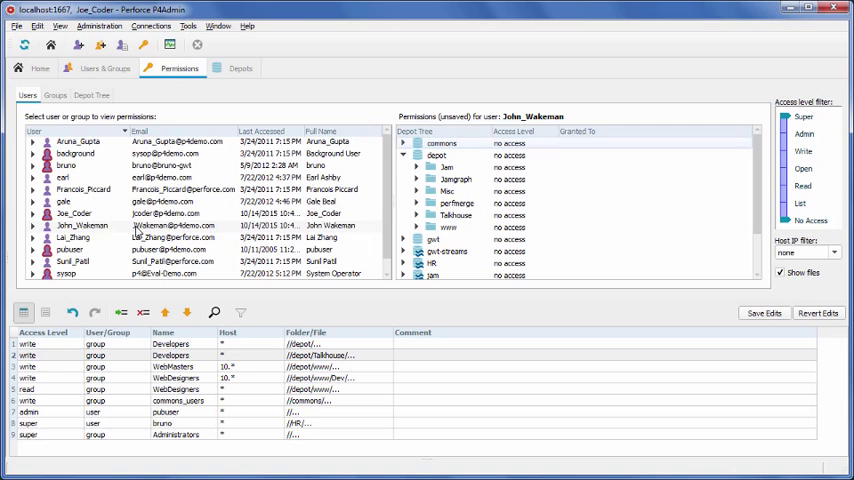
left_click(84, 224)
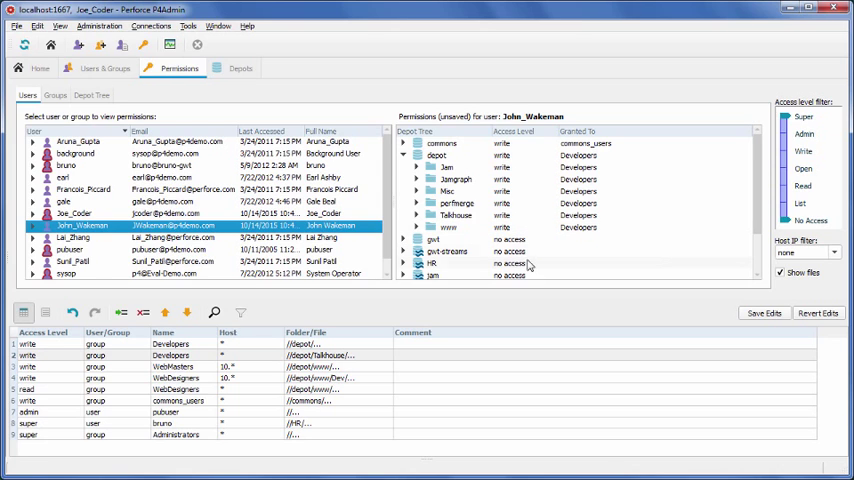
Browse permissions by depot folder on the Depot Tree for TalkHouse
left_click(92, 96)
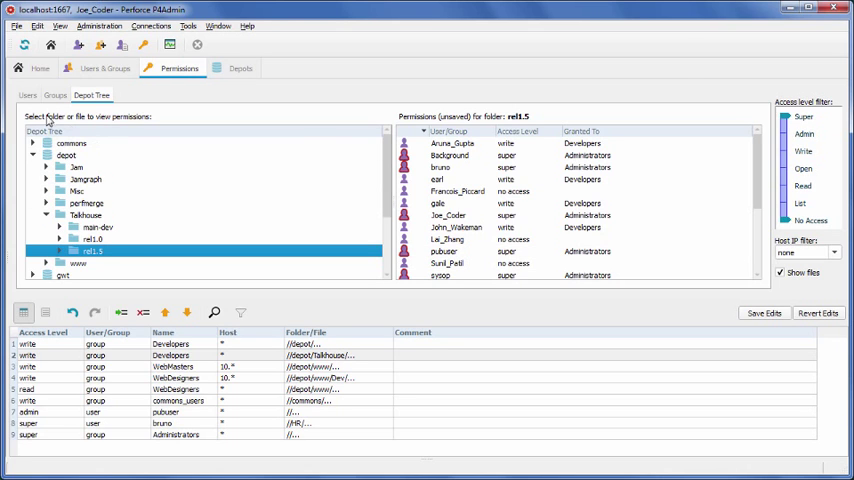
left_click(28, 96)
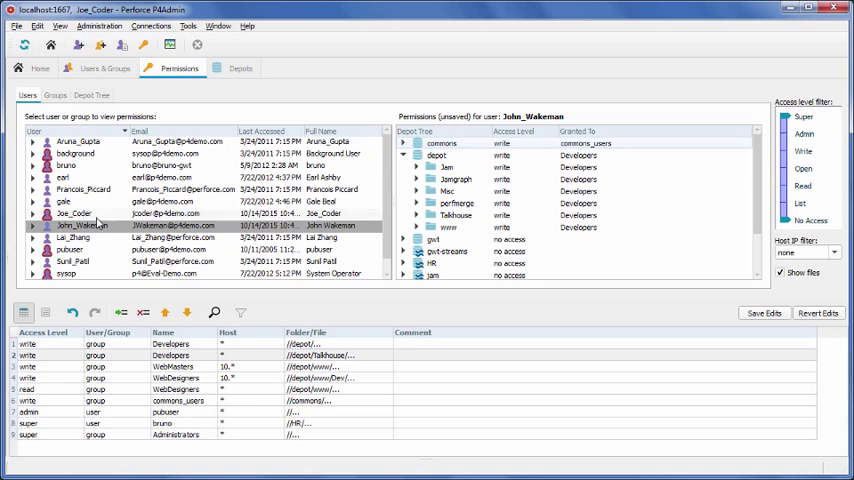
left_click(84, 224)
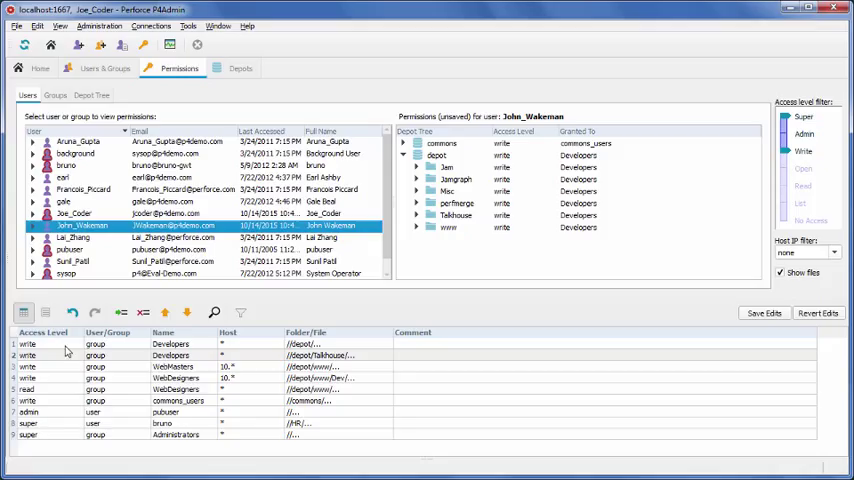
mouse_move(68, 350)
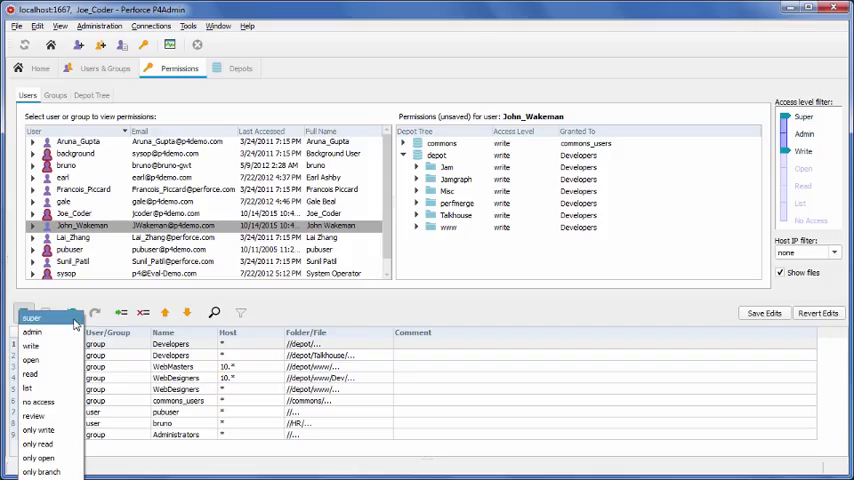
mouse_move(32, 332)
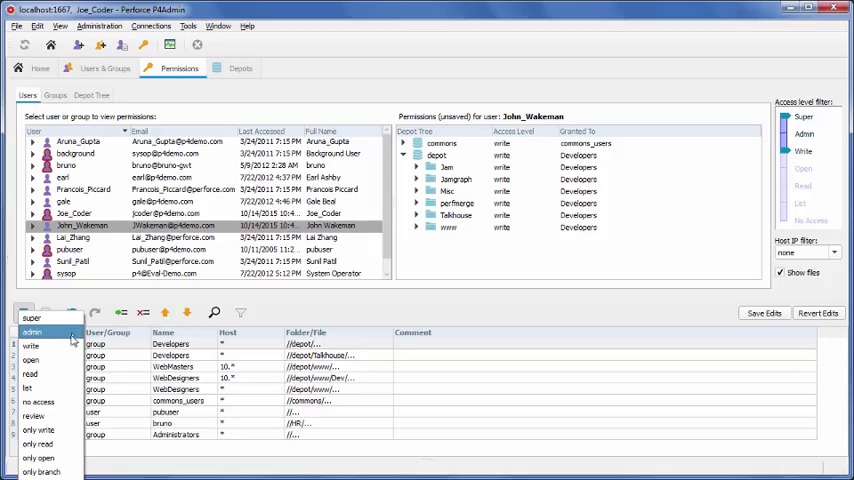
mouse_move(32, 344)
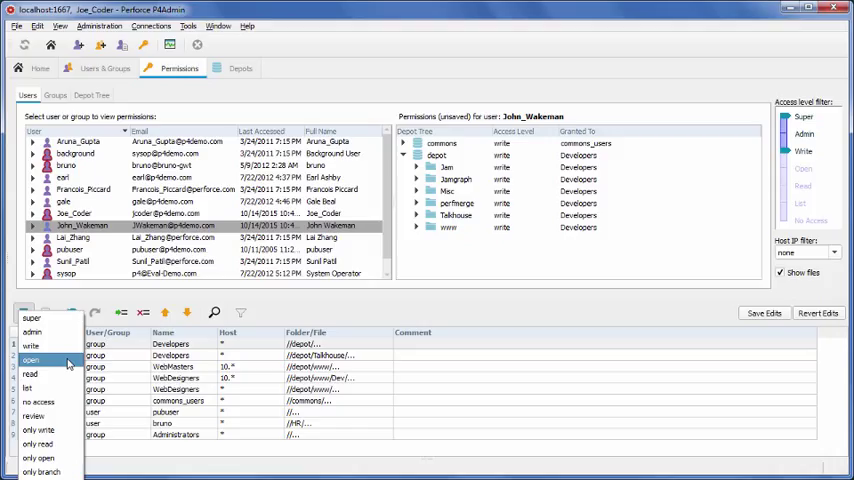
mouse_move(30, 374)
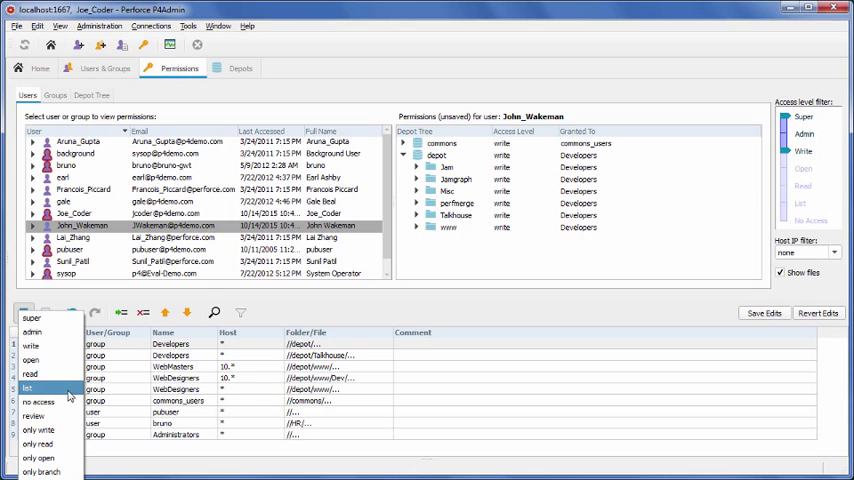
mouse_move(36, 400)
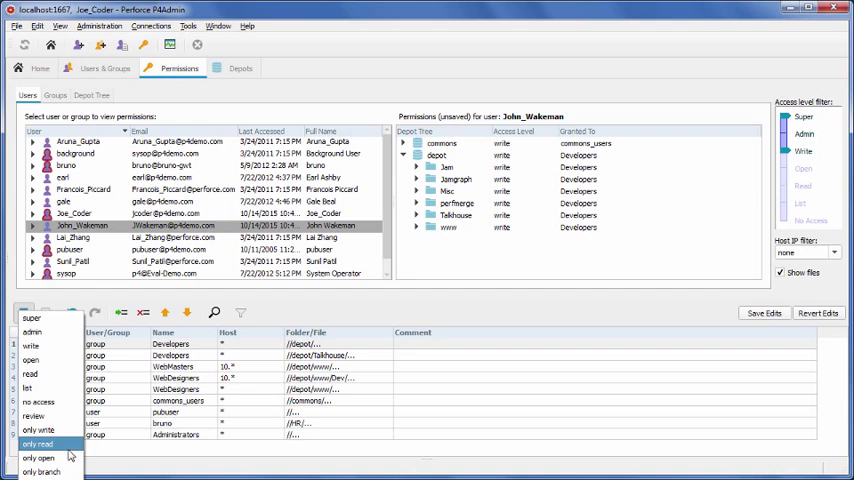
mouse_move(44, 472)
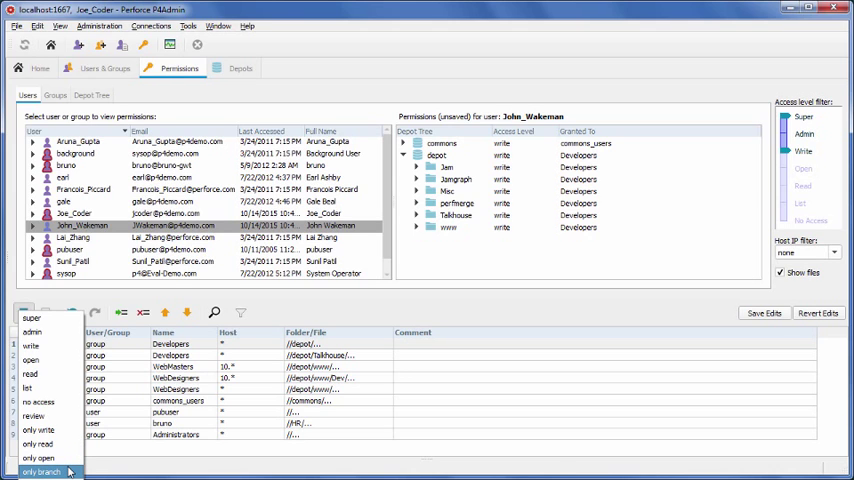
mouse_move(40, 458)
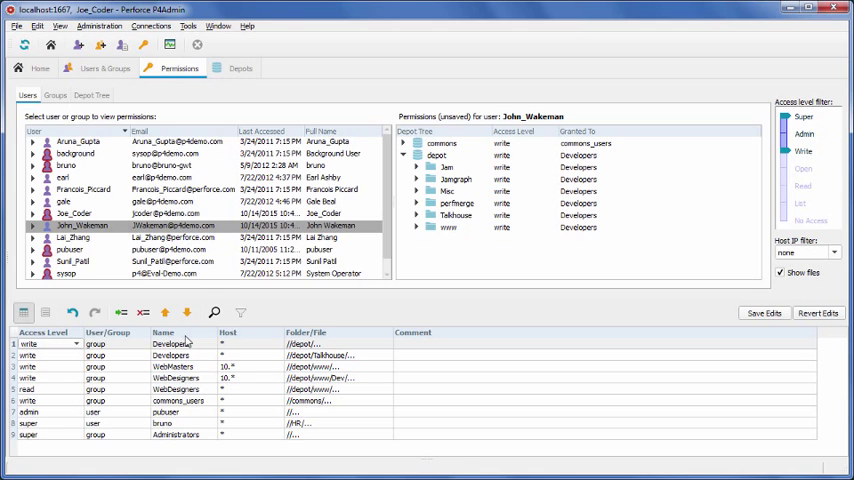
mouse_move(242, 372)
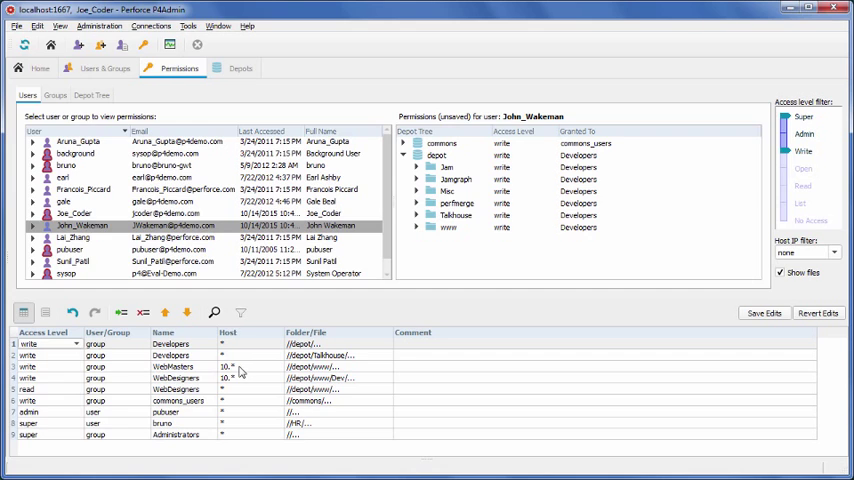
mouse_move(364, 354)
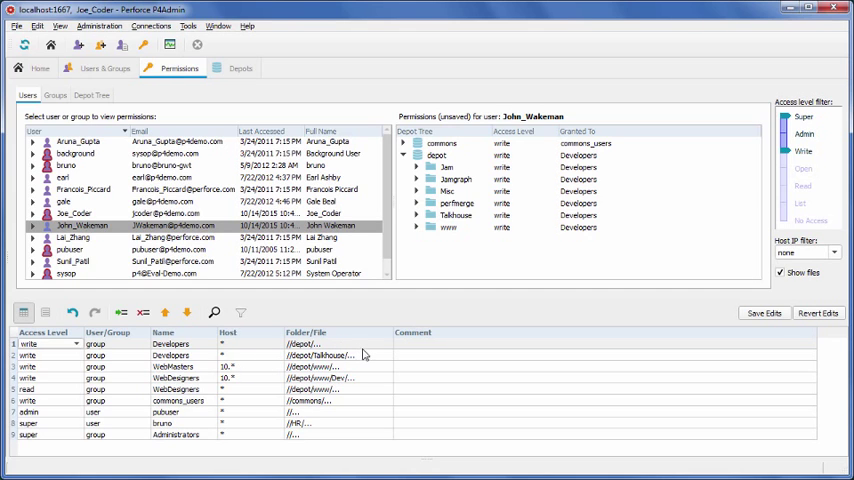
mouse_move(368, 384)
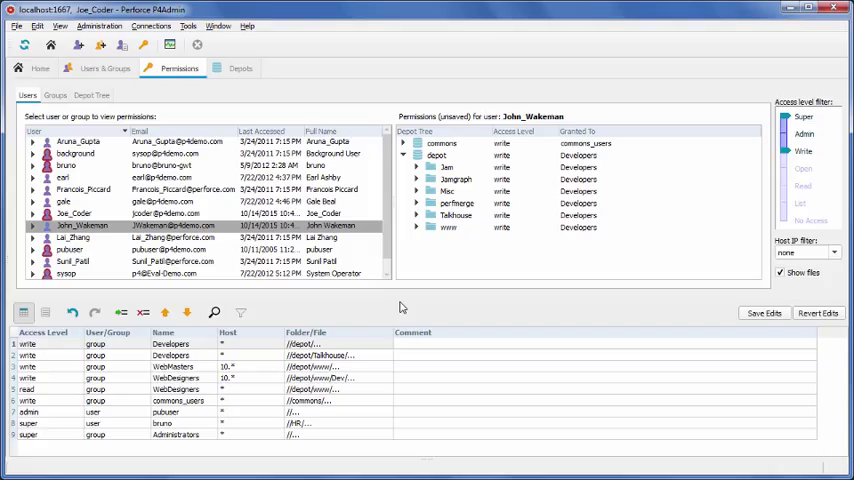
mouse_move(400, 308)
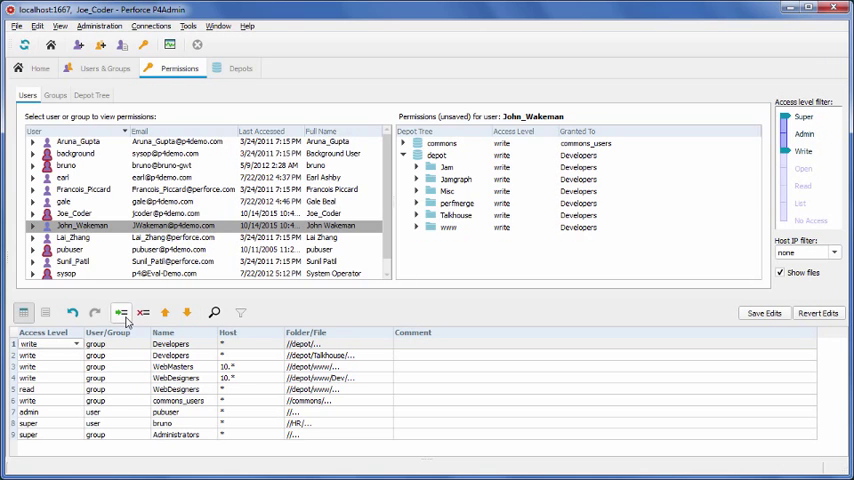
mouse_move(122, 312)
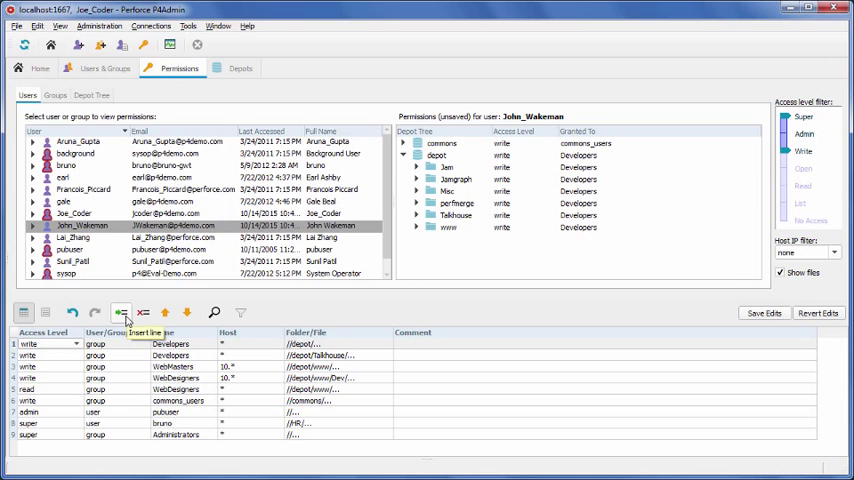
Insert a protections line granting group WebDesigners write on //depot/TalkHouse/rel1.5/..
left_click(120, 312)
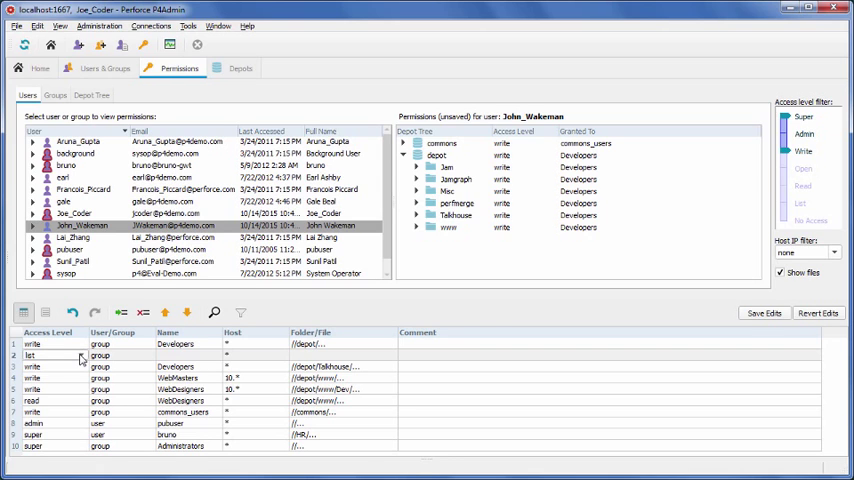
left_click(32, 356)
type("WebDesigners")
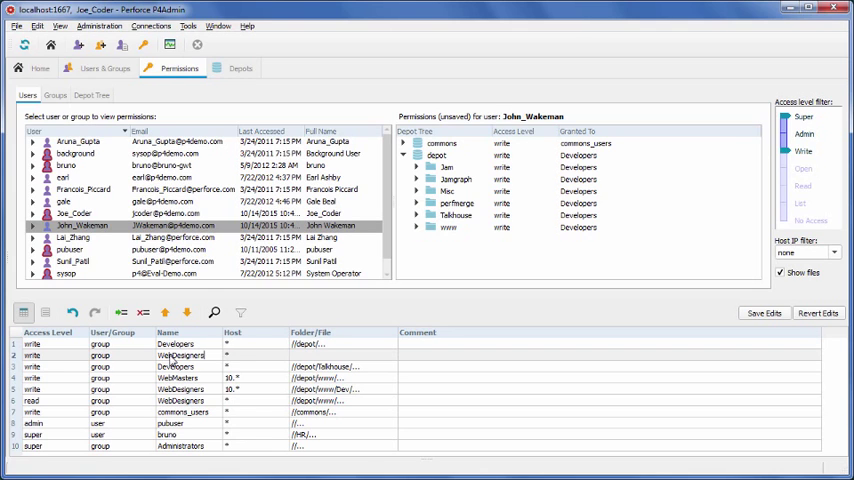
mouse_move(238, 364)
type("//depot/Ta")
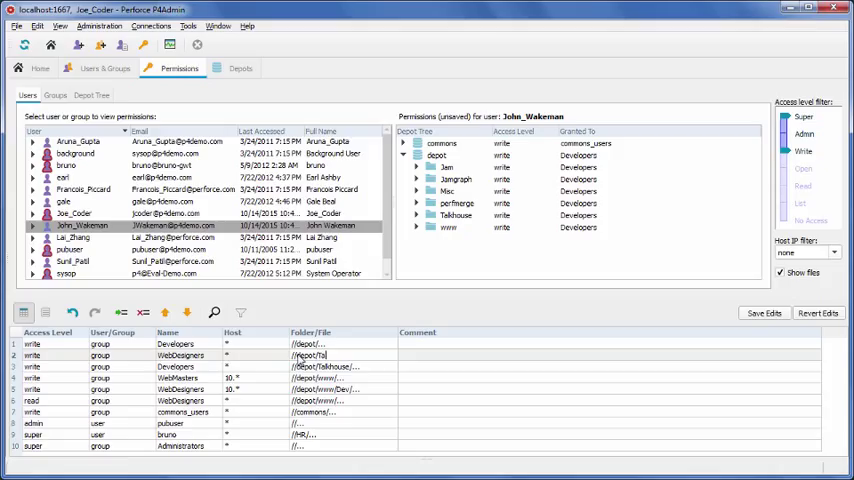
type("khouse")
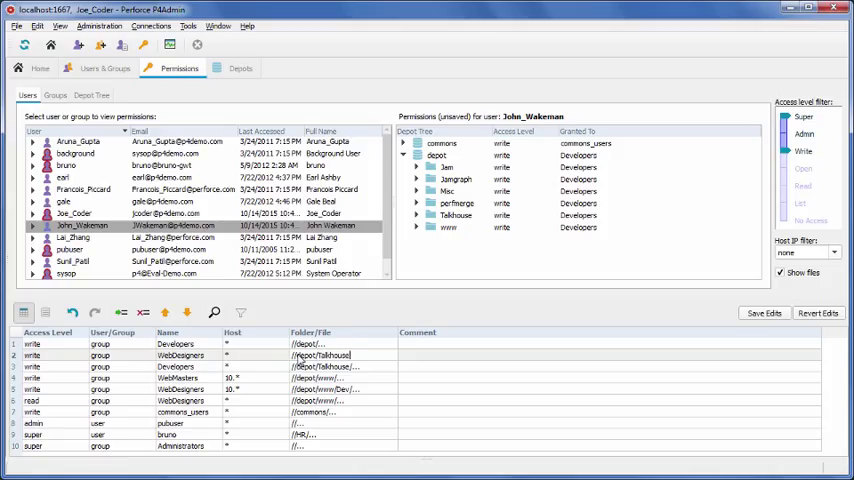
type("rel1.5/...")
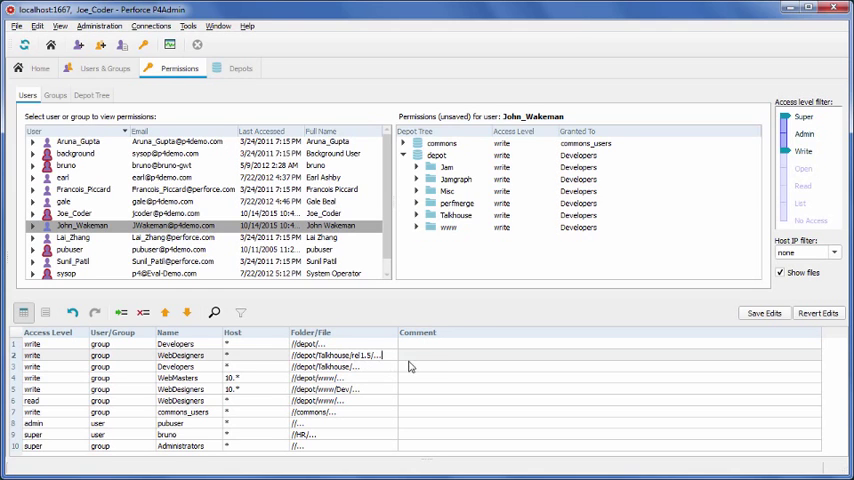
mouse_move(416, 364)
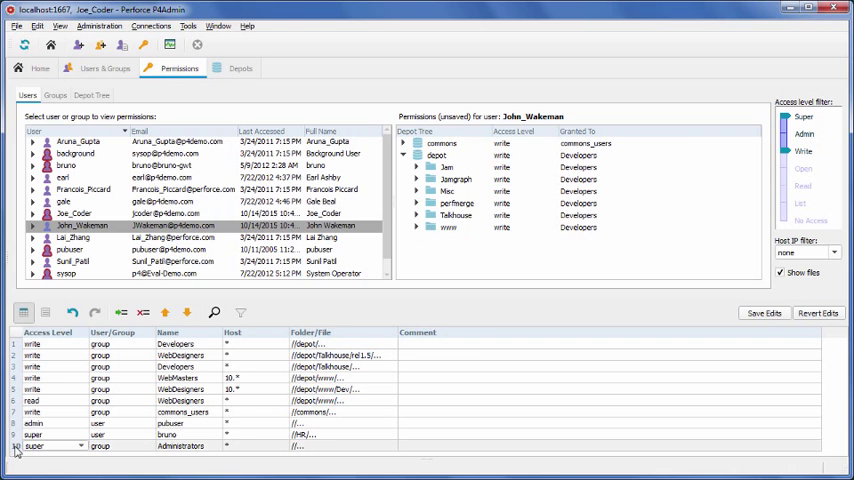
left_click(200, 446)
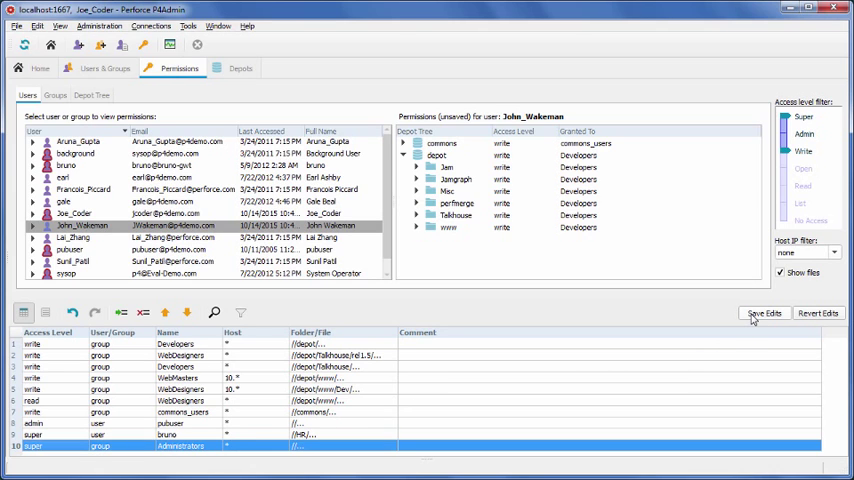
mouse_move(764, 312)
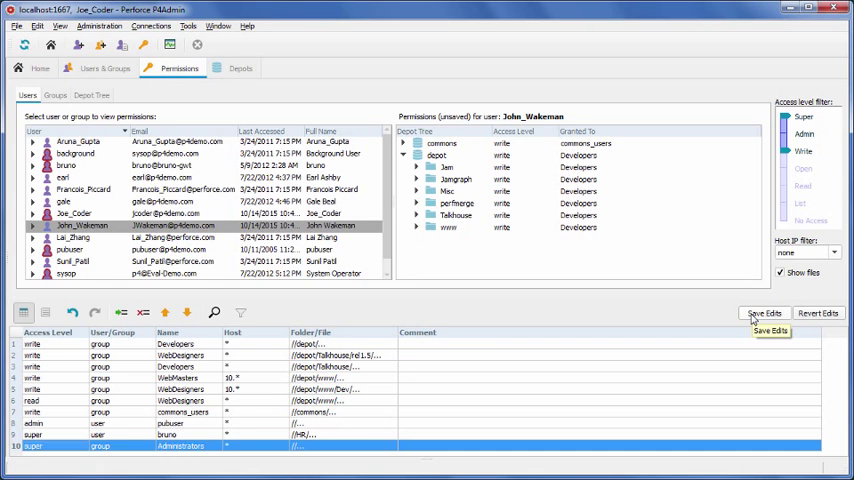
mouse_move(800, 316)
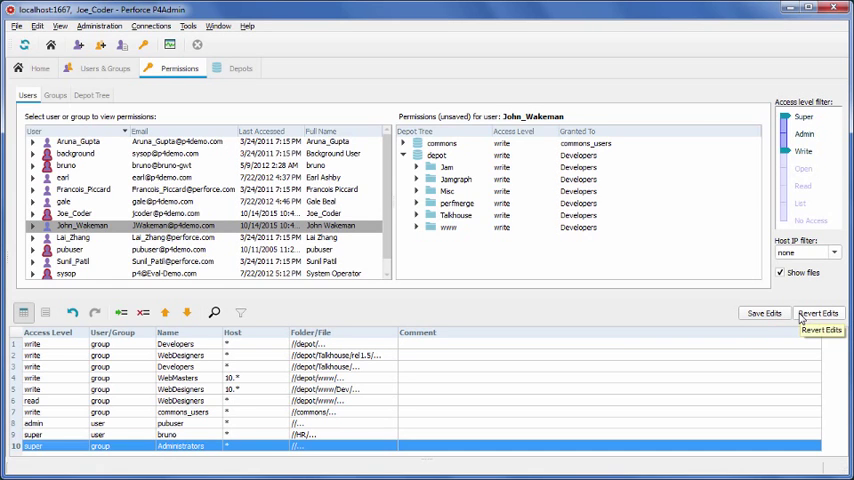